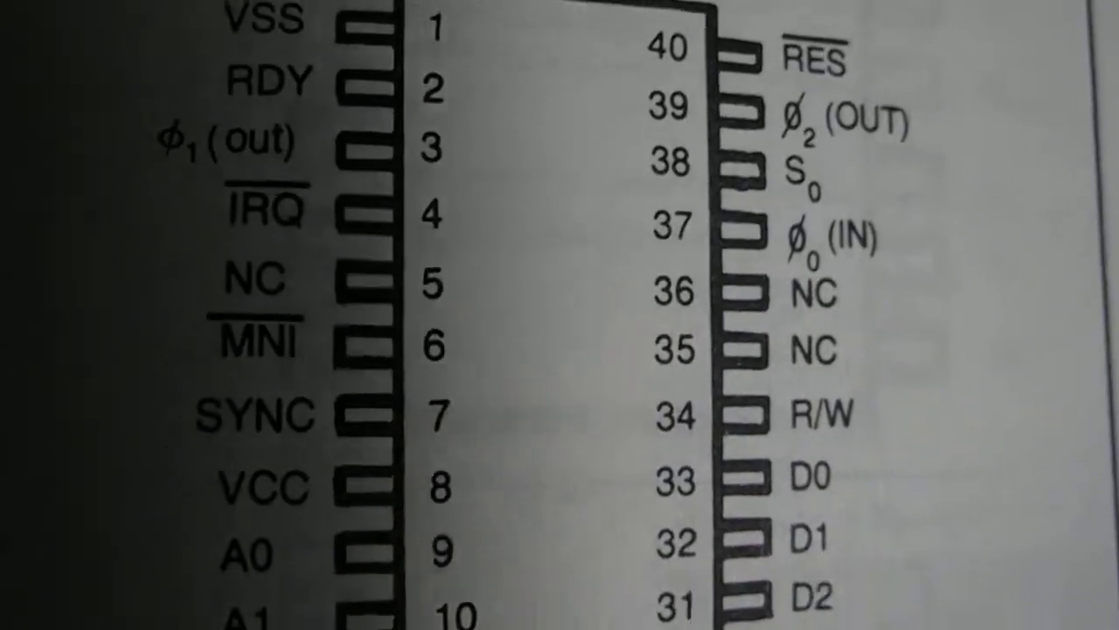
scroll("down", 3)
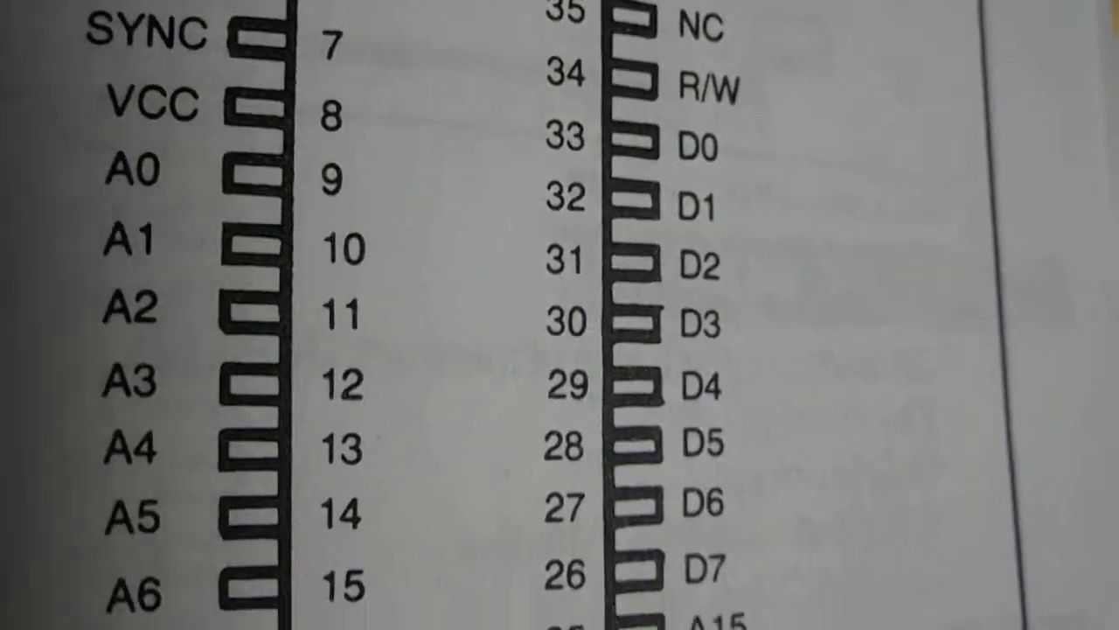